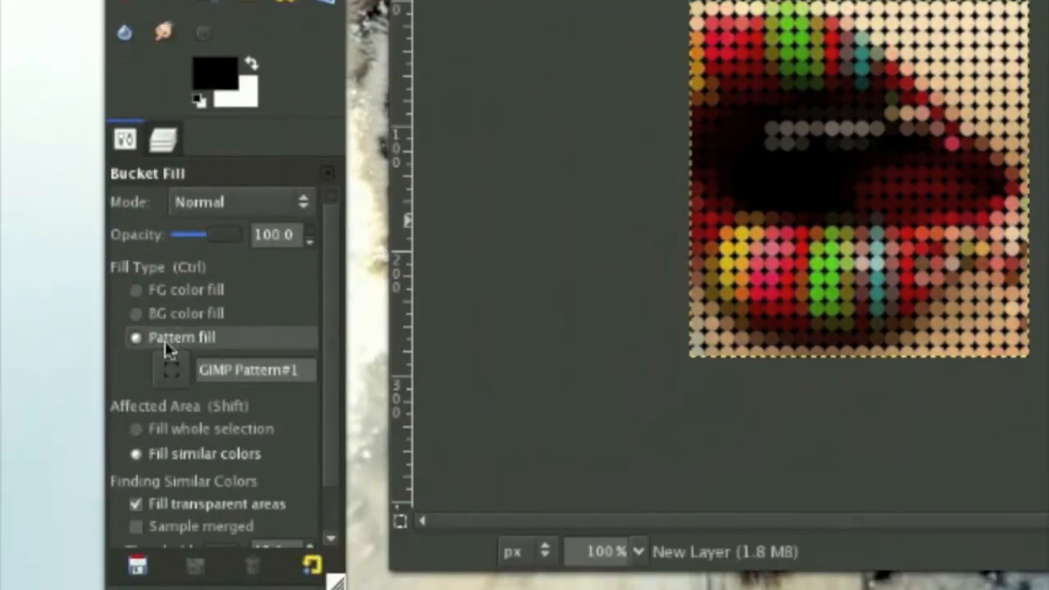
Review the fill patterns and layers, then close the dotted lips.jpg without saving
click(170, 370)
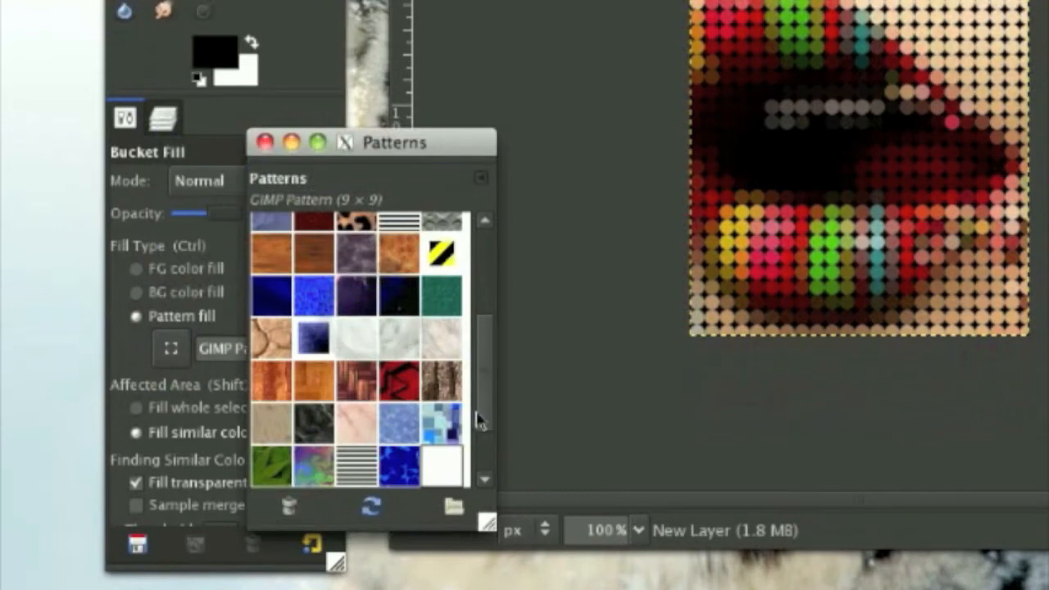
scroll(down, 3)
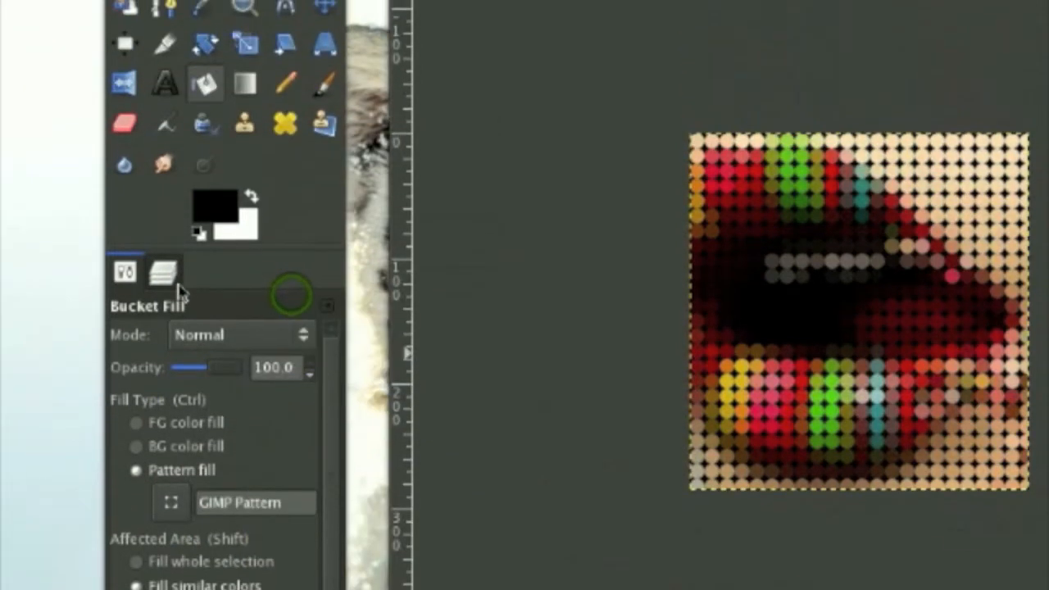
click(163, 273)
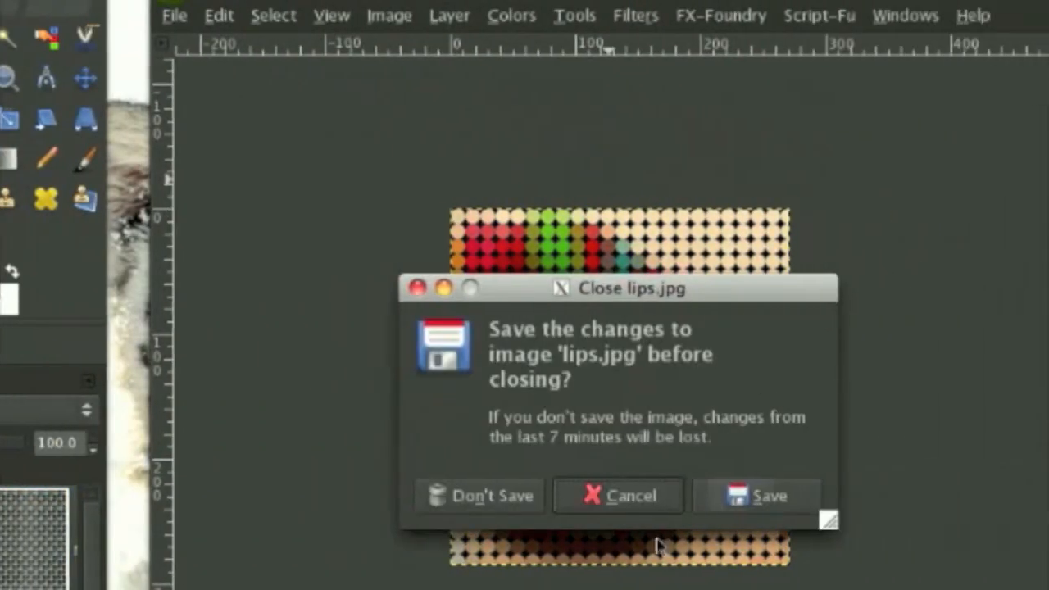
click(478, 495)
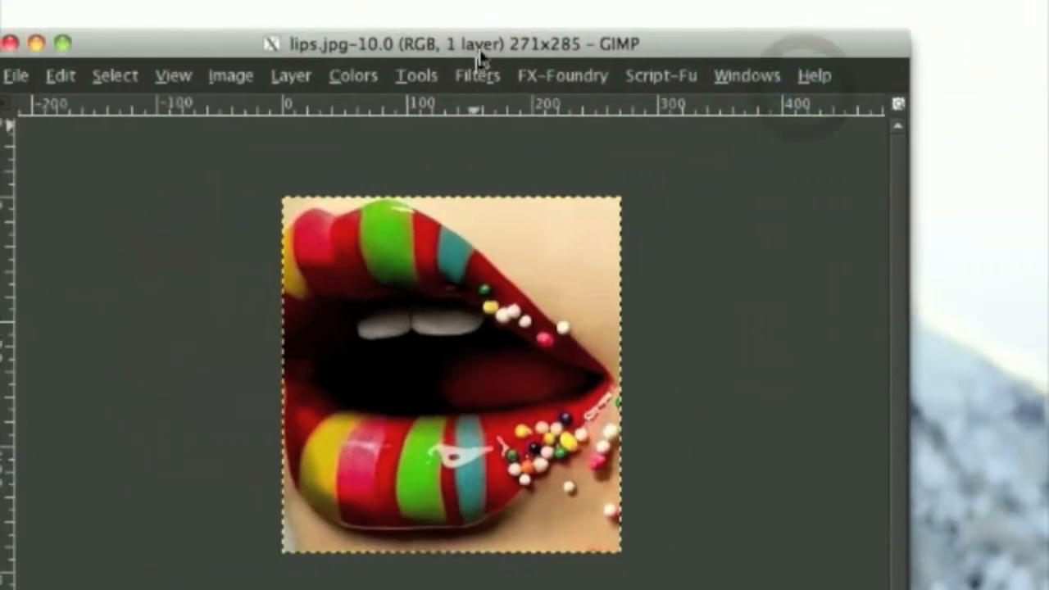
Apply Filters > Blur > Pixelize to the lips photo with 12×12-pixel blocks
click(477, 74)
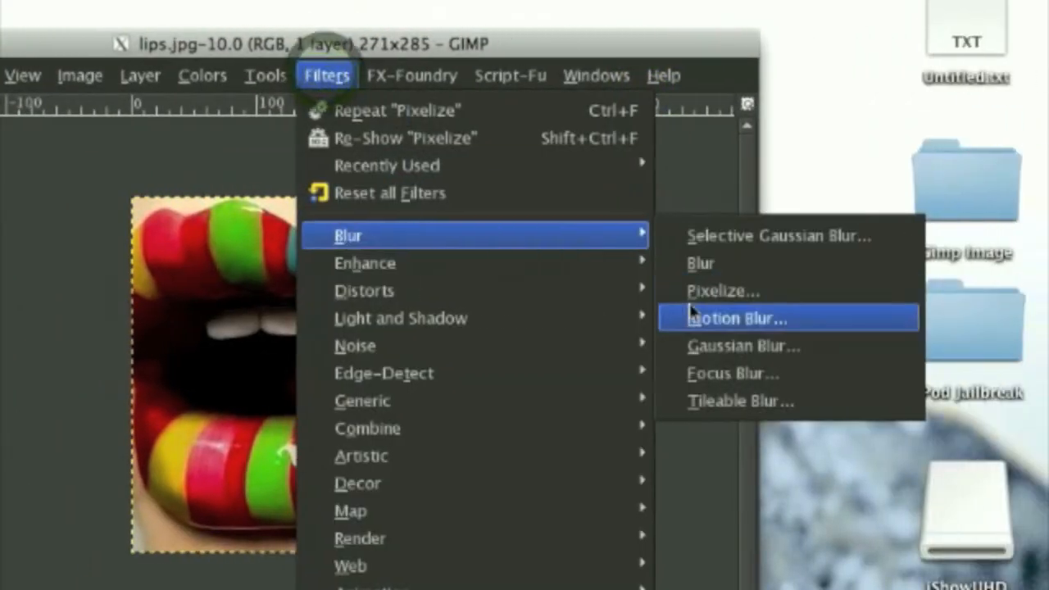
click(724, 291)
text(12)
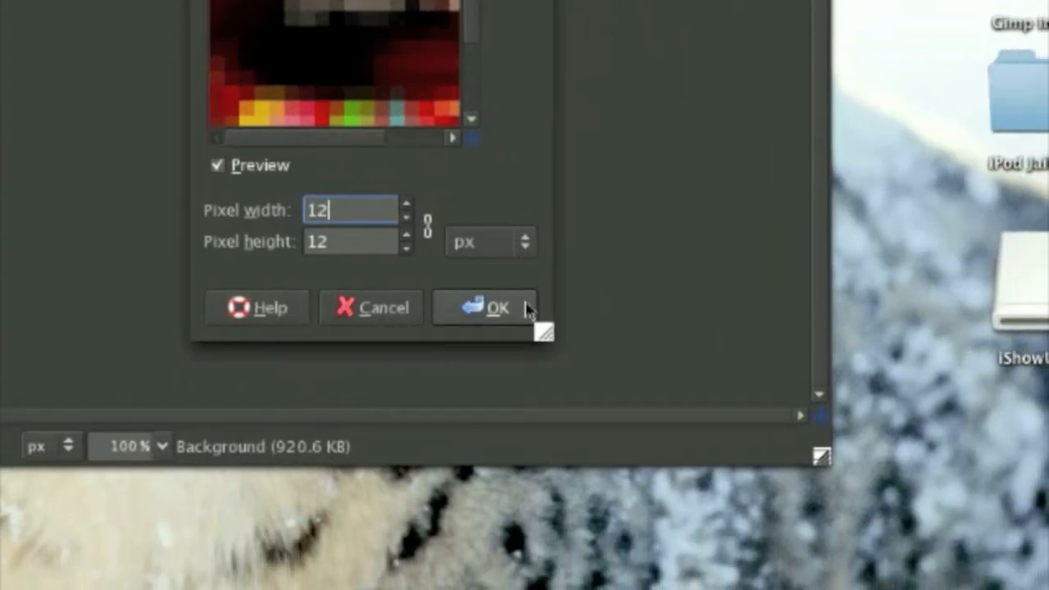
click(412, 75)
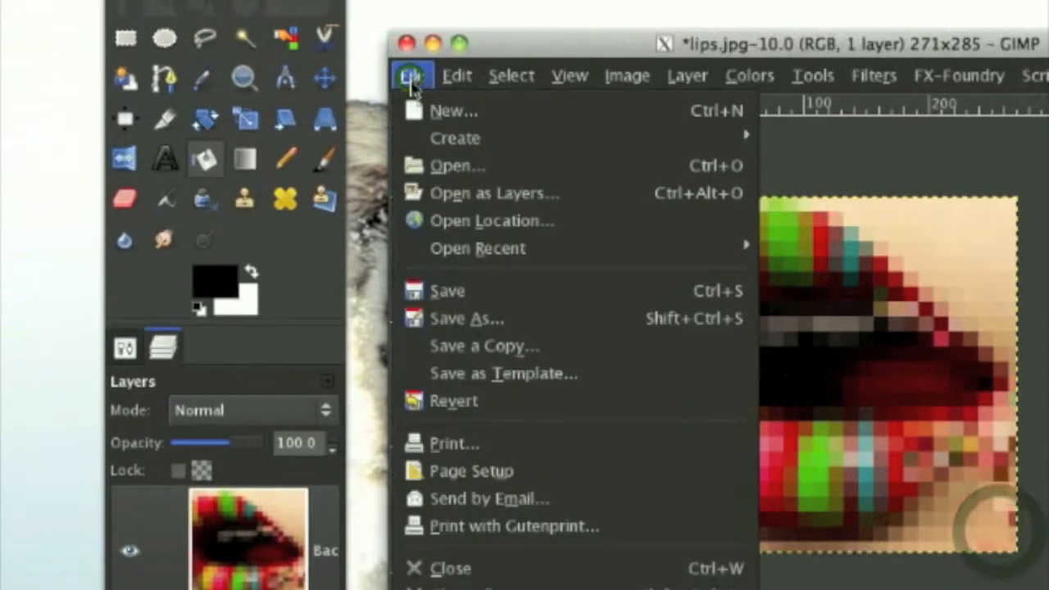
Create a new image 12 px wide by 12 px high
click(453, 110)
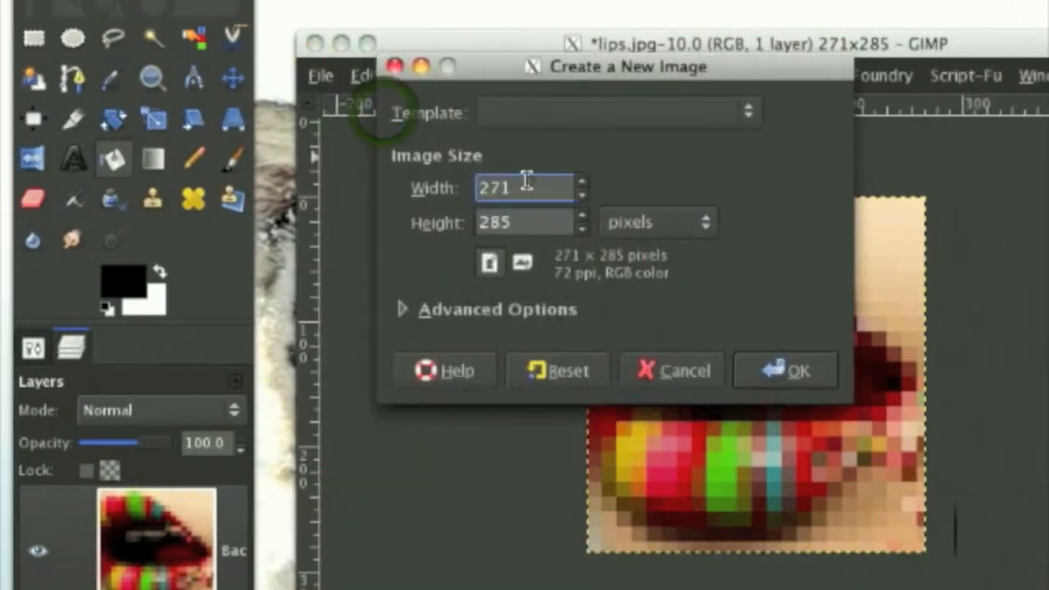
text(12)
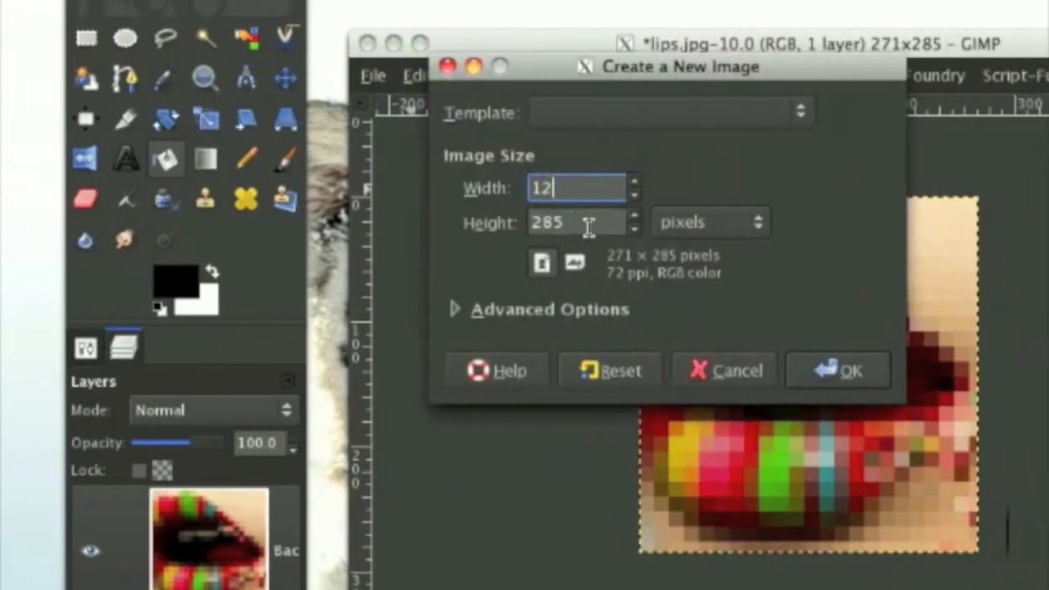
text(12)
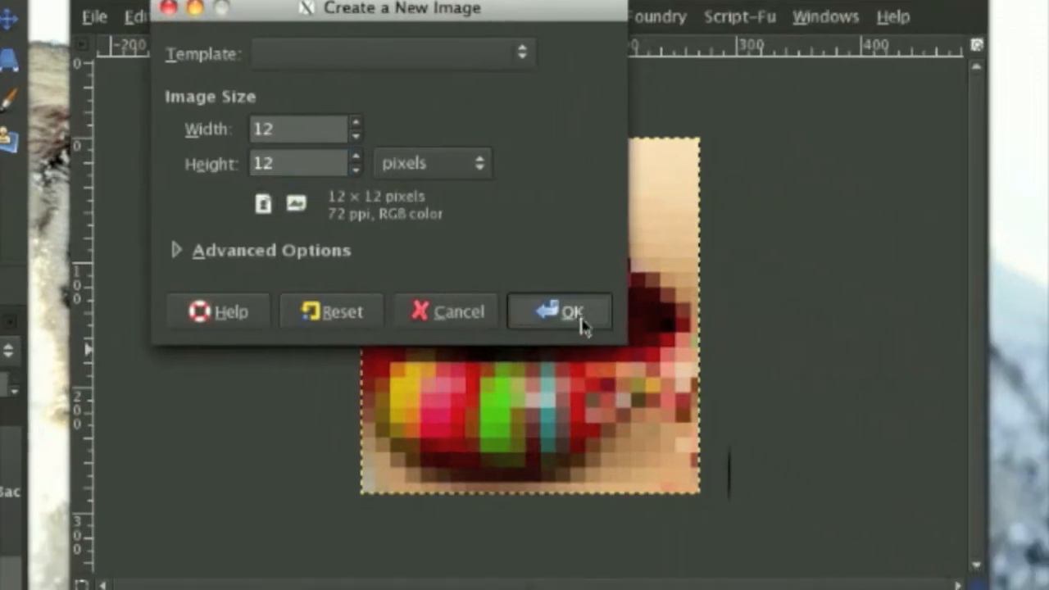
click(560, 311)
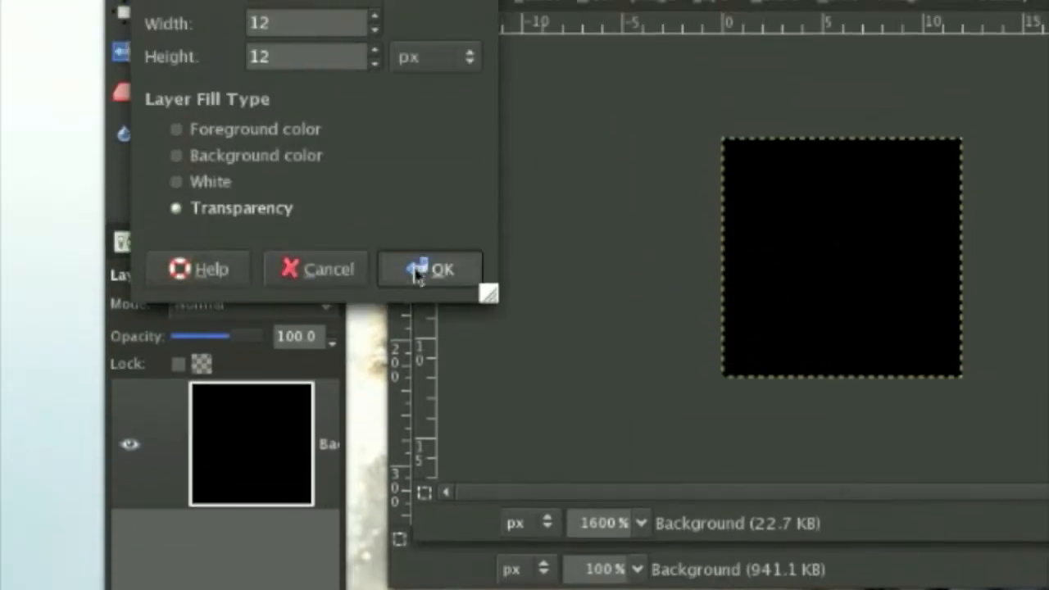
Add the transparent layer and make the black Background layer active
click(430, 269)
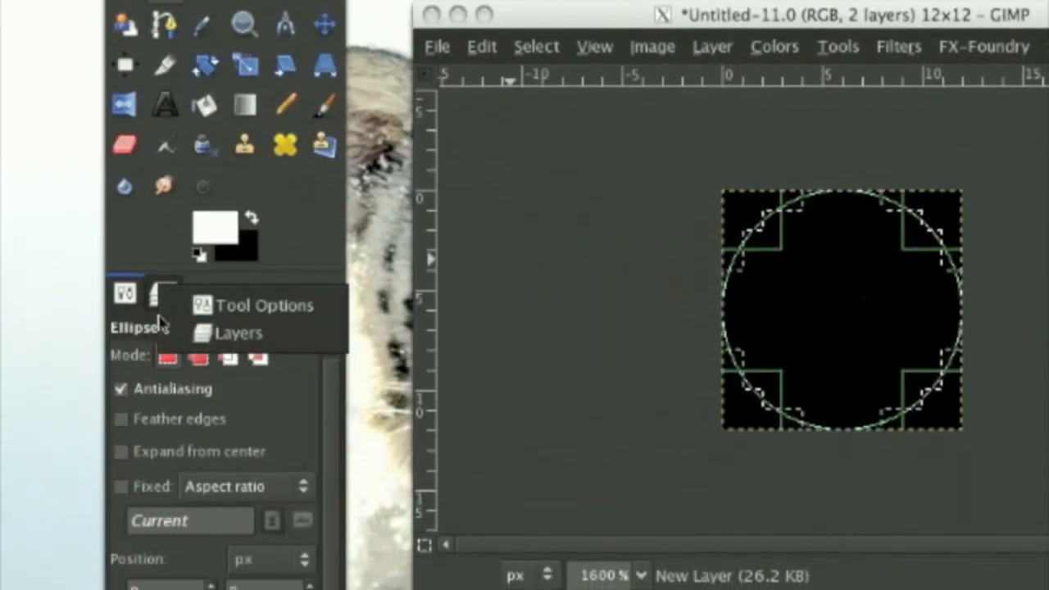
click(161, 292)
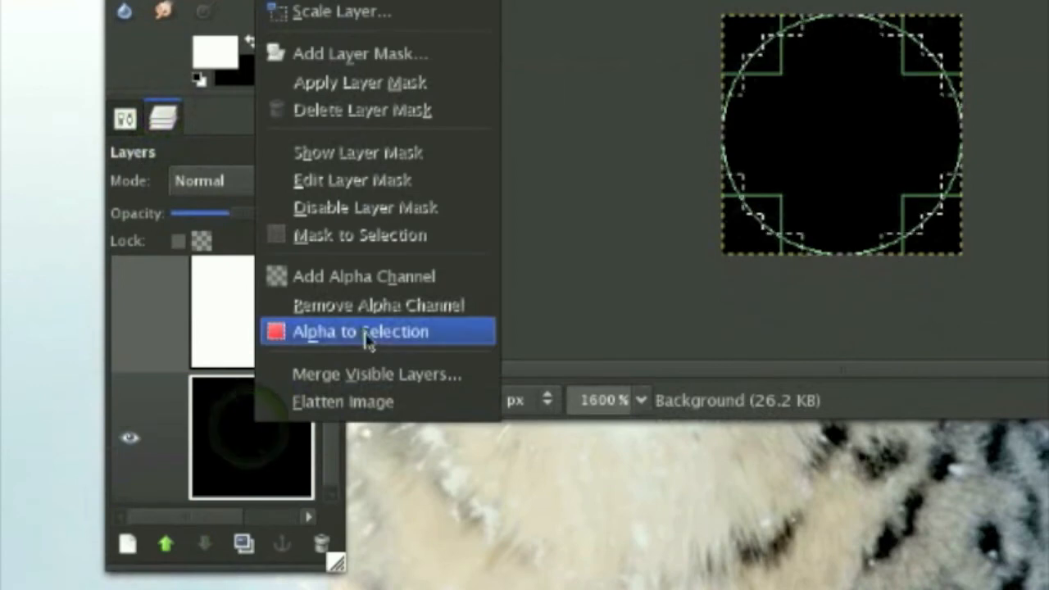
click(359, 331)
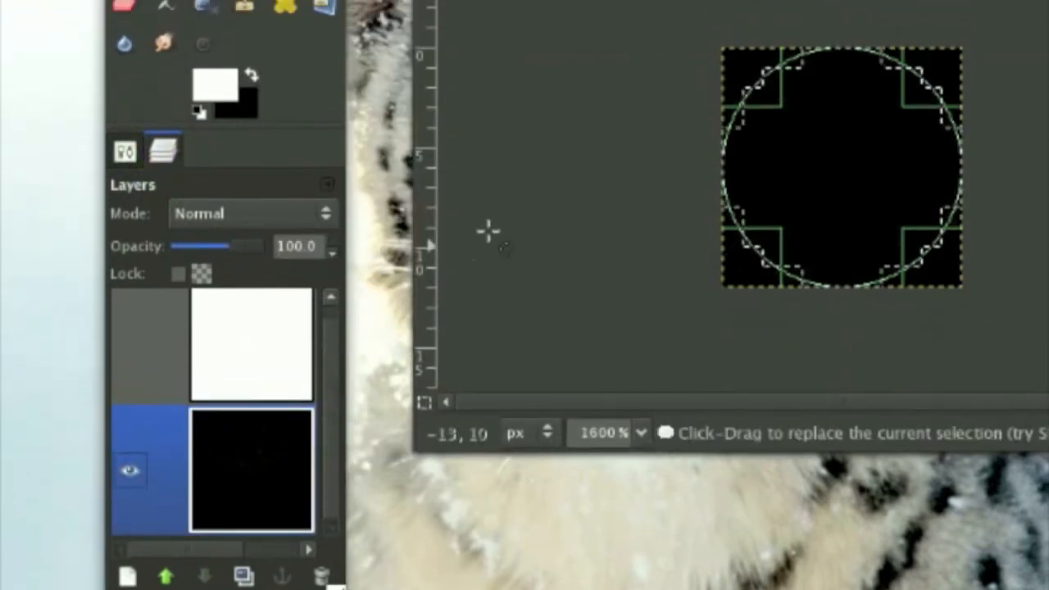
Clear the selected circle from the black layer via Edit > Clear
right_click(488, 234)
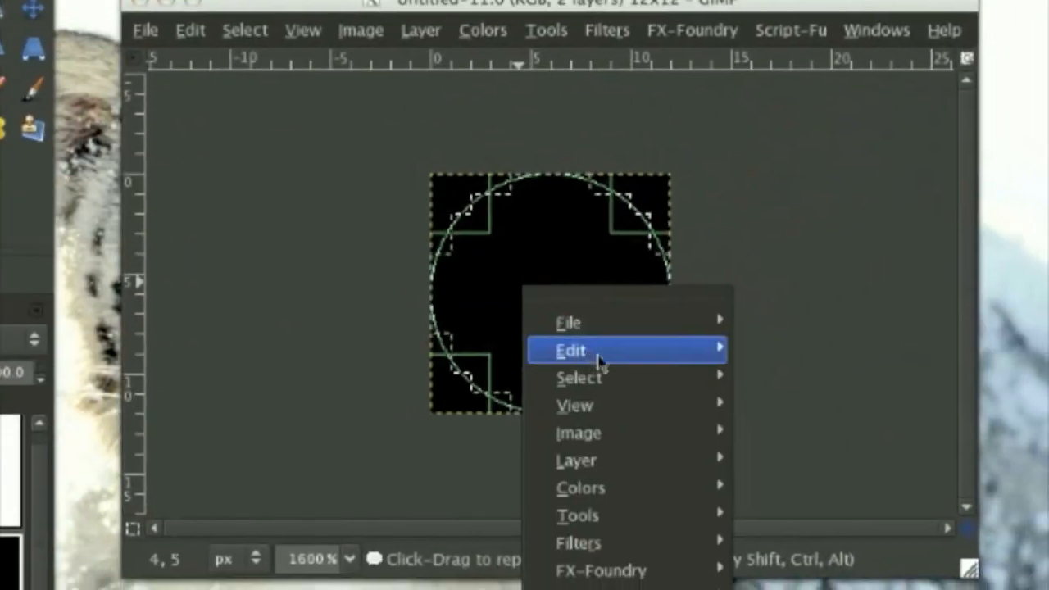
click(570, 350)
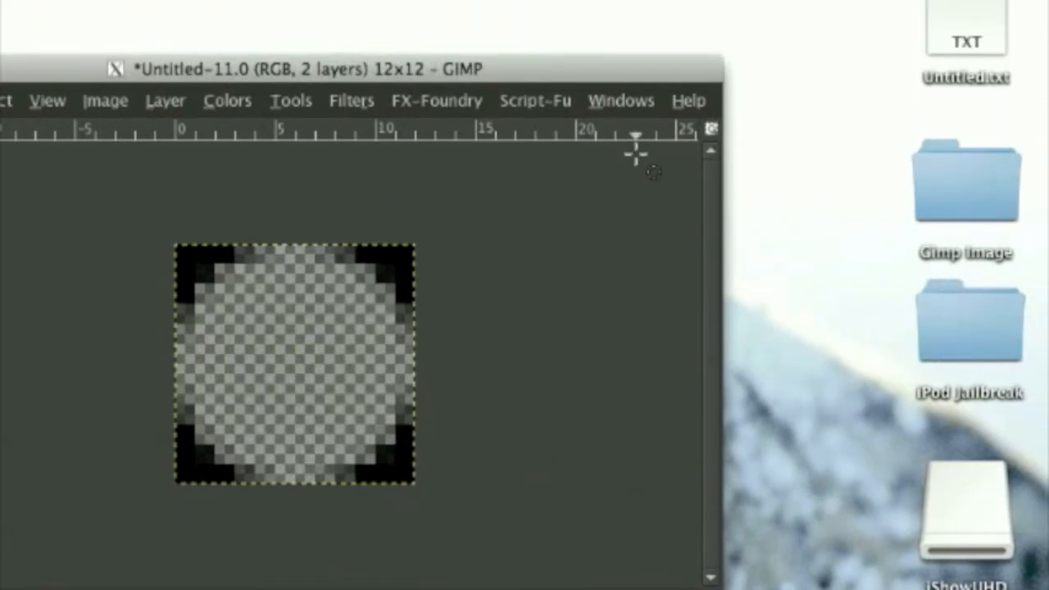
Return to the pixelated lips image and set Bucket Fill to pattern fill
click(430, 68)
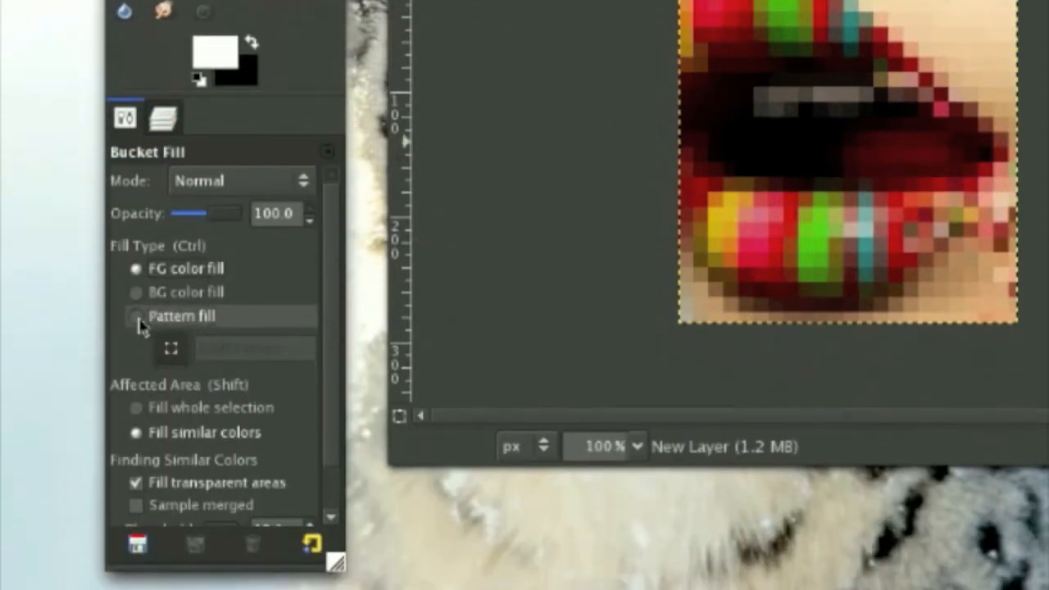
click(172, 347)
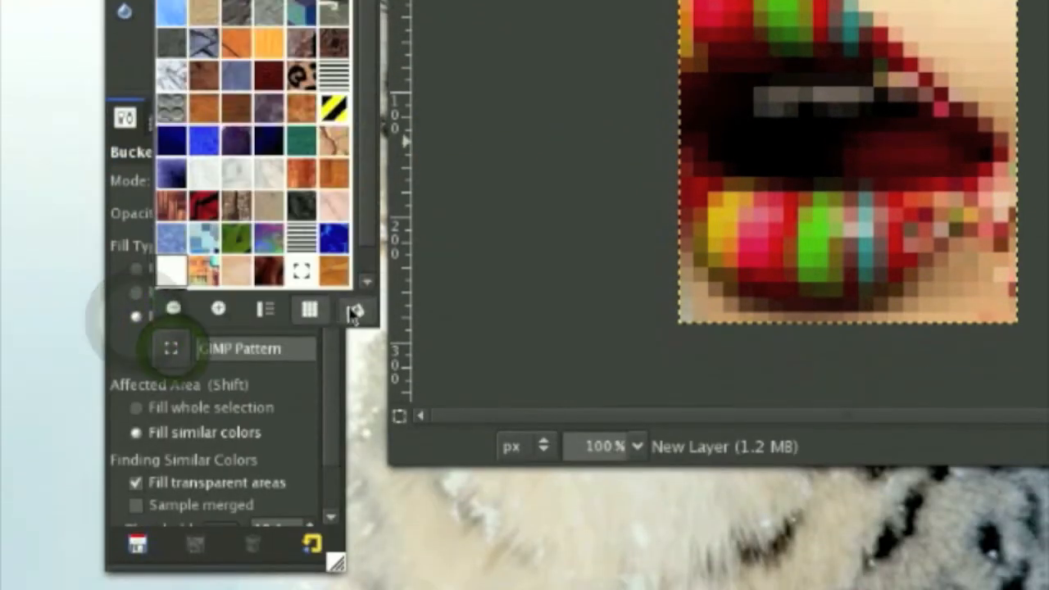